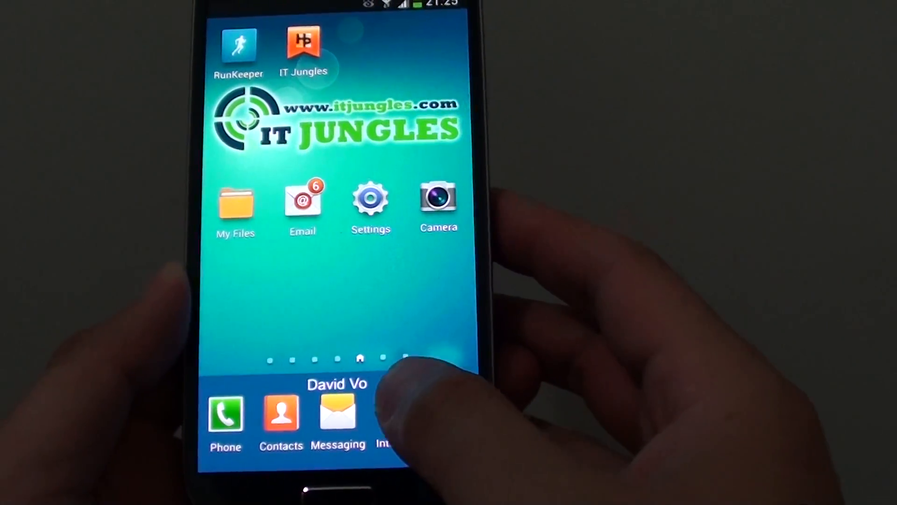
# Launch the Internet browser and go to its Settings screen via the Menu key.
pyautogui.click(389, 412)
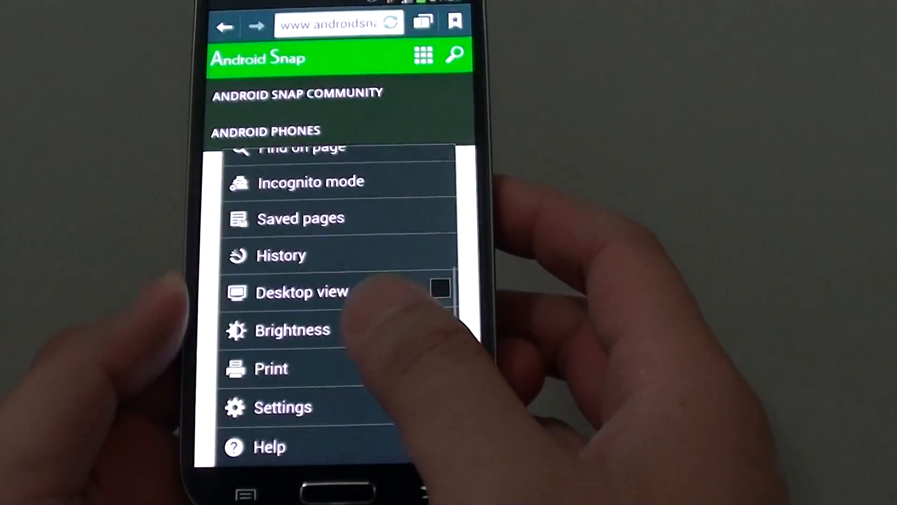
pyautogui.click(273, 413)
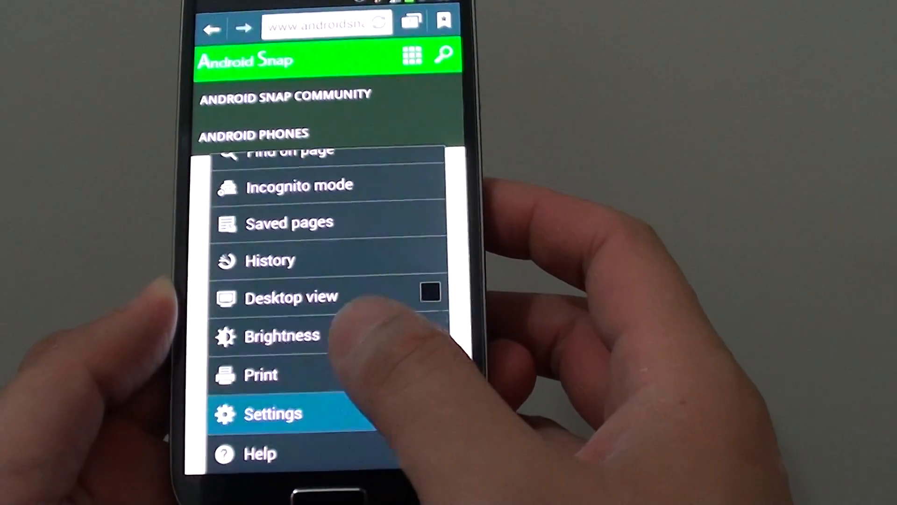
pyautogui.click(272, 413)
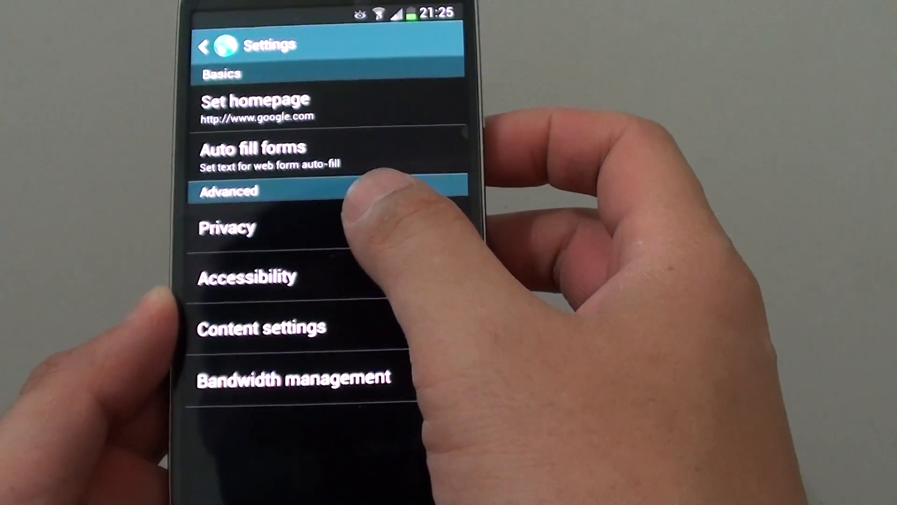
# Under Privacy, bring up Delete personal data and tick only the Cache checkbox.
pyautogui.click(228, 226)
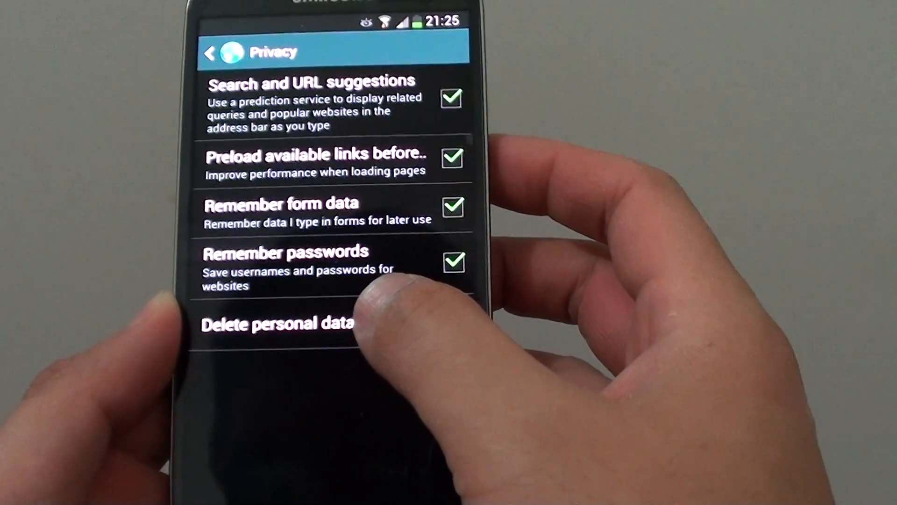
pyautogui.click(277, 322)
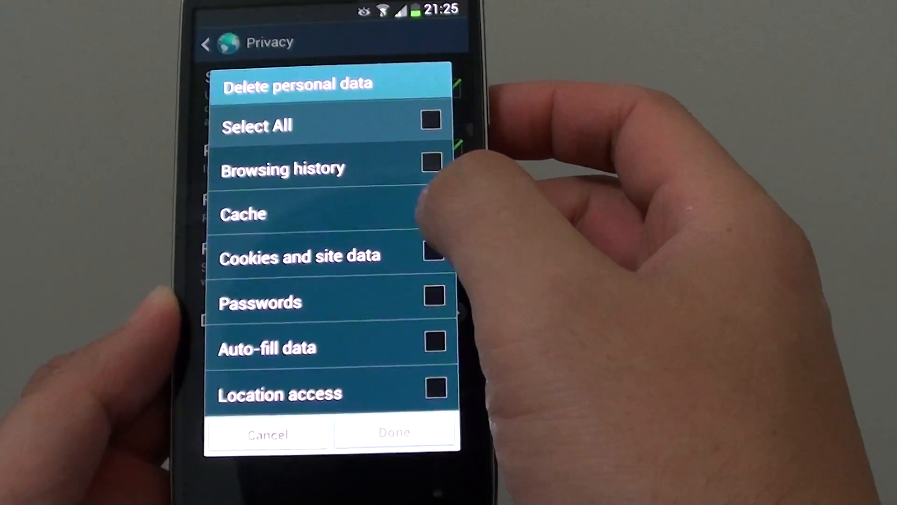
pyautogui.click(433, 213)
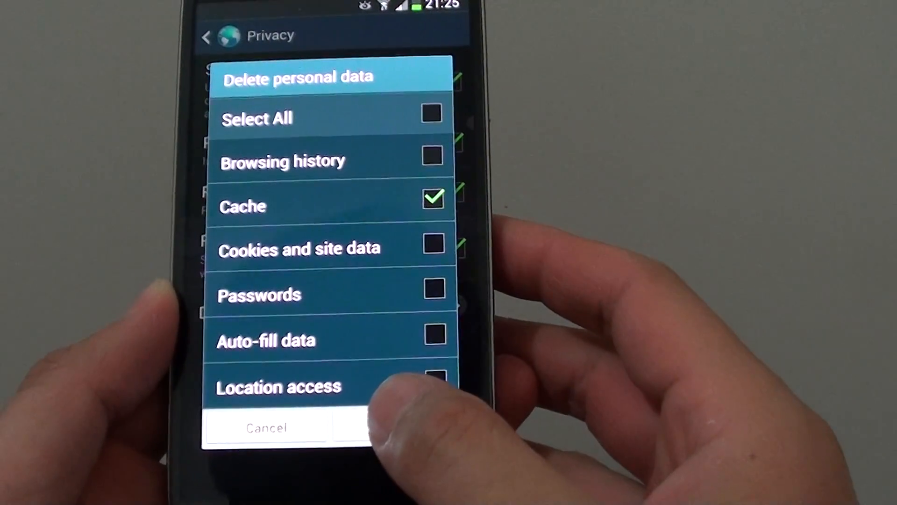